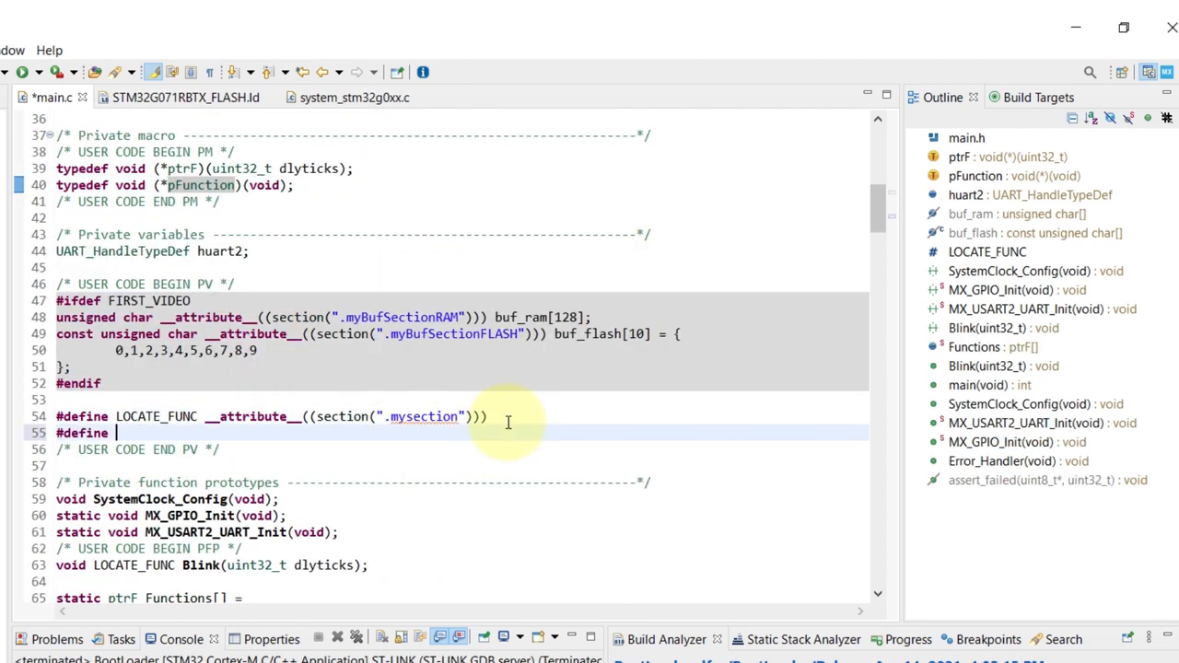
Add #define FLASH_APP_ADDR 0x8008000 and the void go2APP(void) prototype to main.c
text(FLASH_APP_ADDR 0x8008000)
click(461, 581)
text(void)
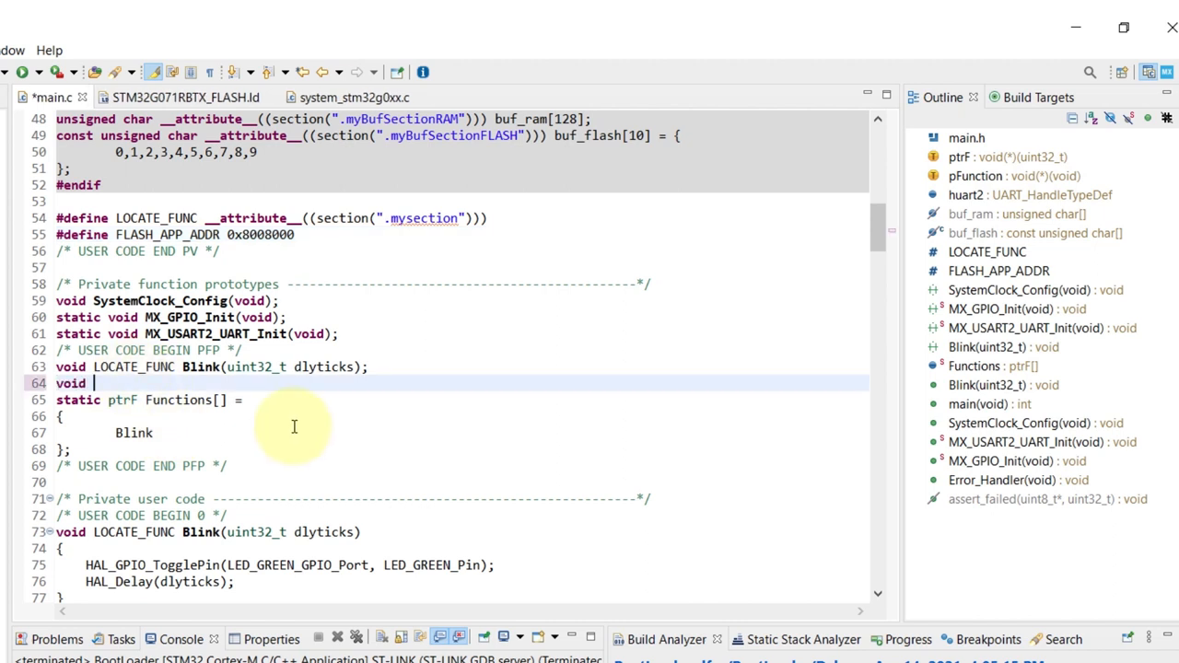
text(go2APP(void);)
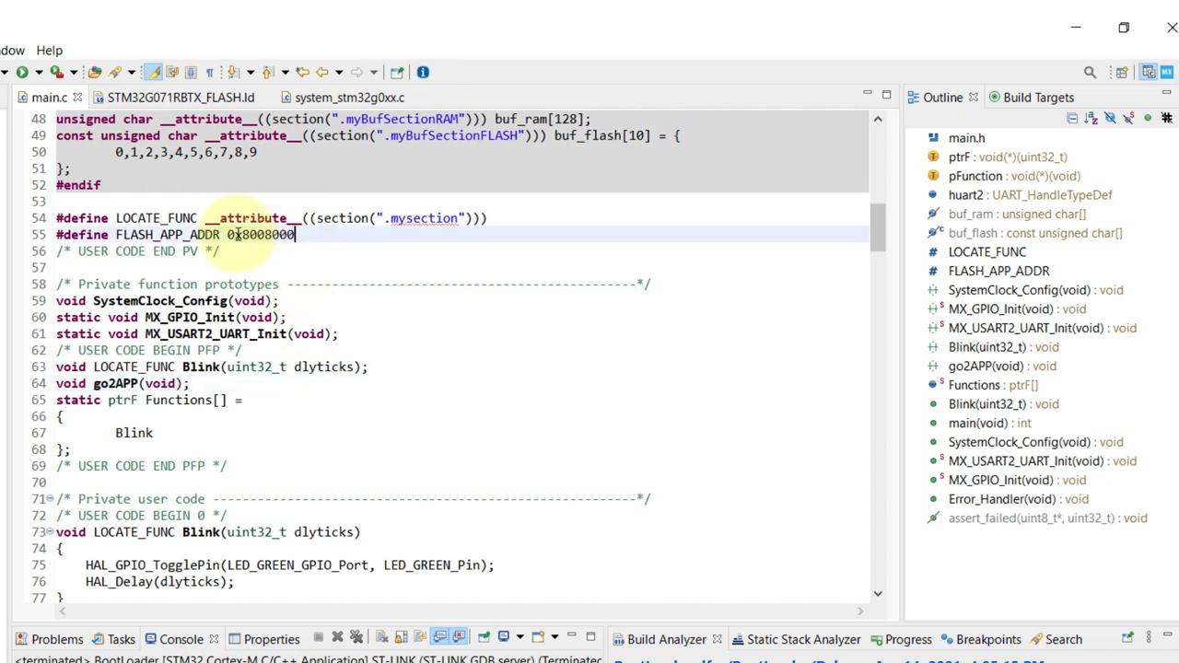
click(180, 97)
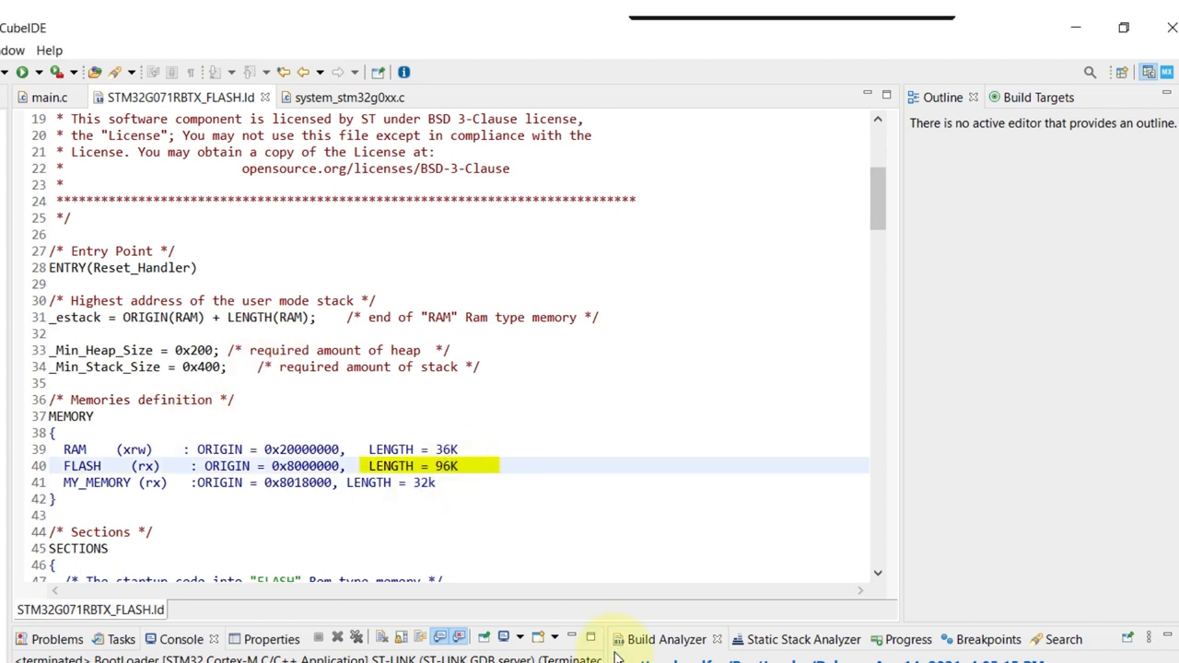
Change the linker script's FLASH region LENGTH from 96K to 32K
text(32K)
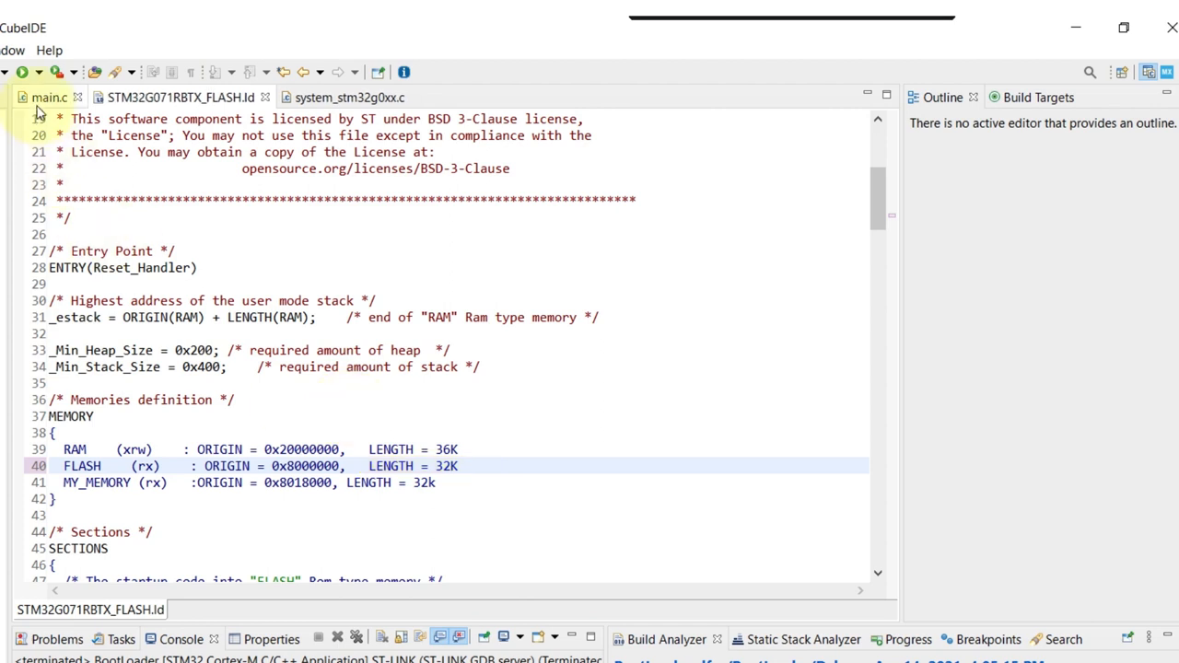
In go2APP, declare uint32_t JumpAddress and pFunction Jump_To_Application, and print 'BOOTLOADER Start'
click(48, 97)
text({)
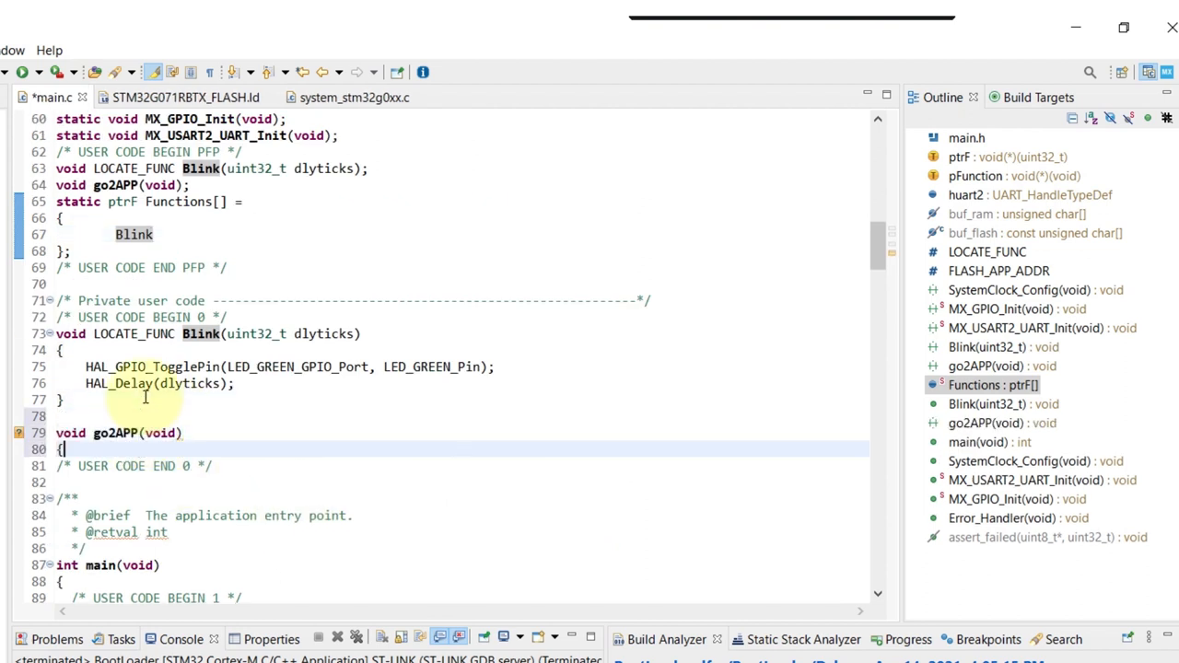
text(uint32_t)
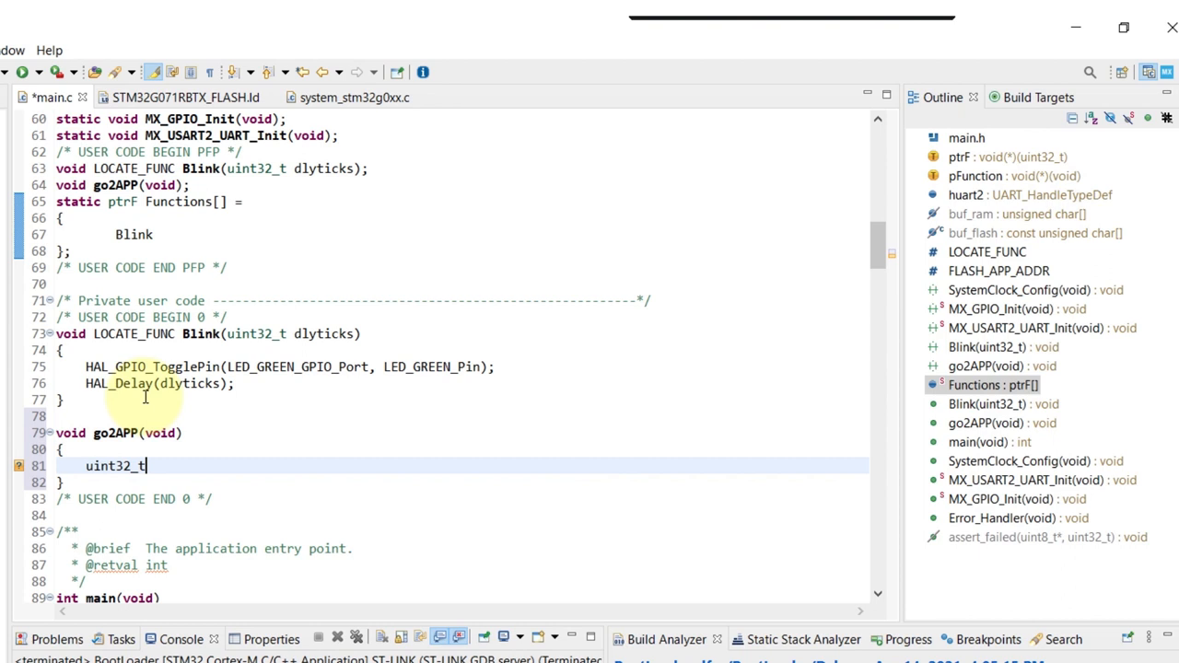
text(JumpAddress;)
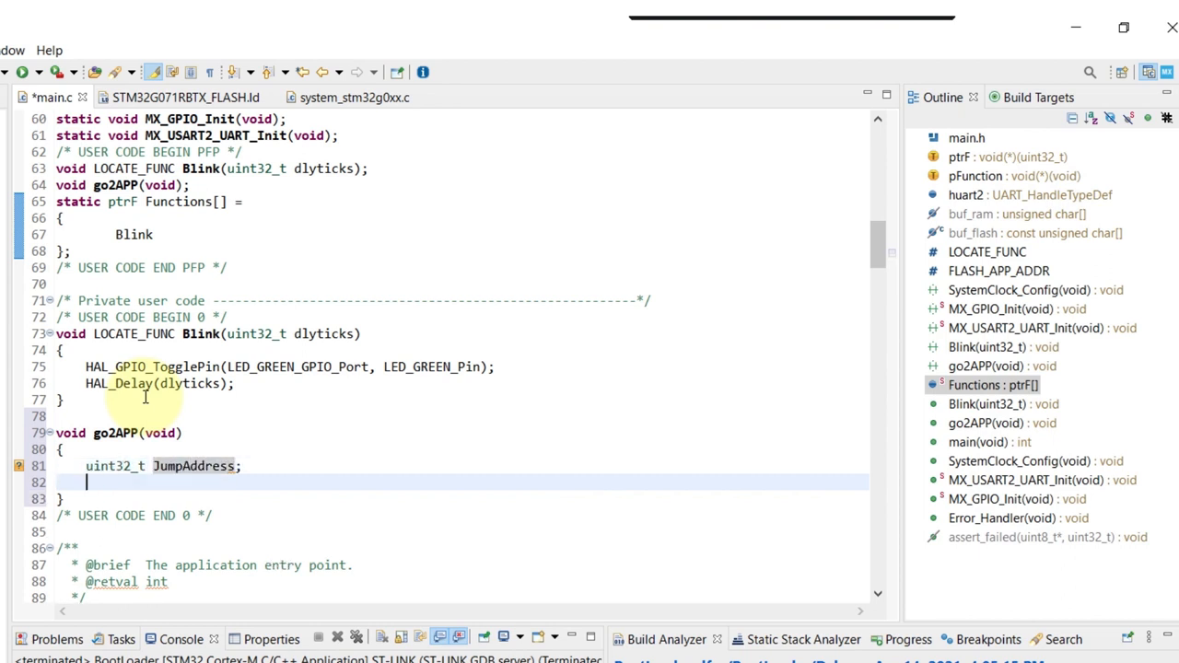
text(pFunction Jump)
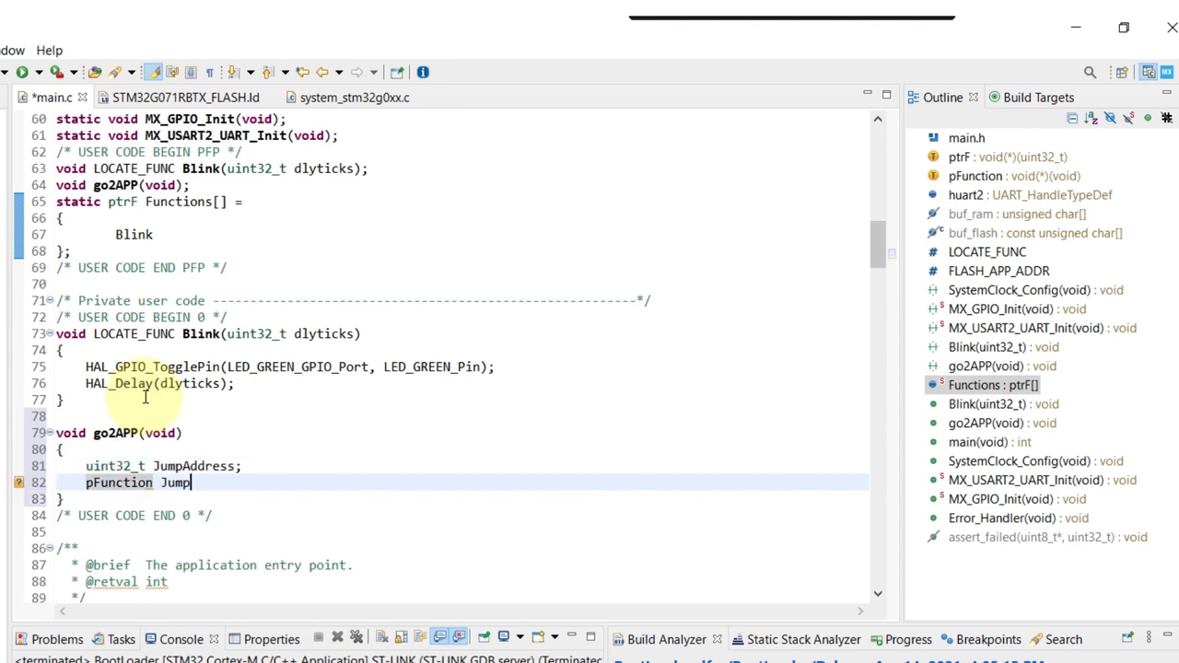
text(_To_Application)
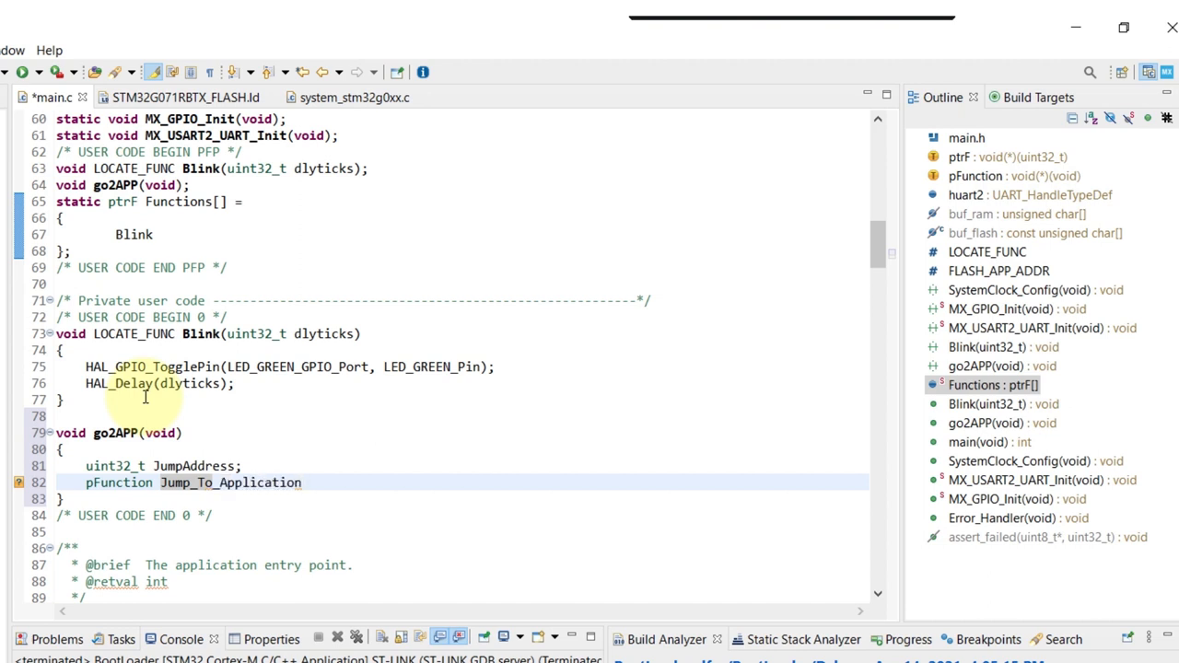
text(printf())
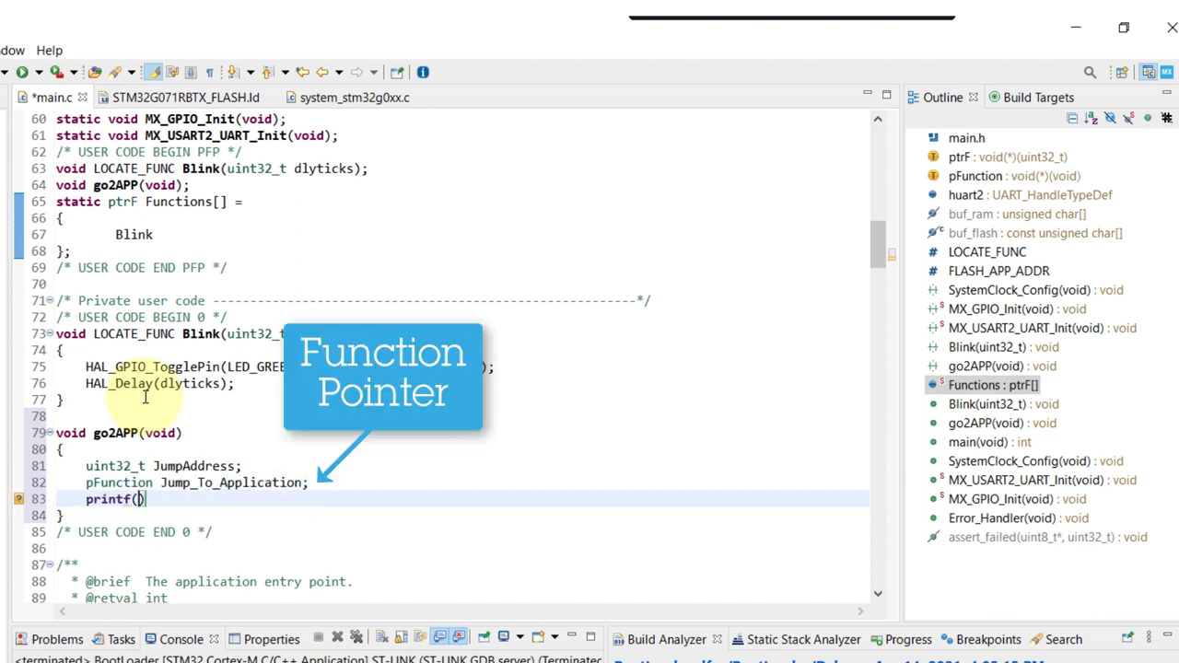
text("BOOTLOADER S")
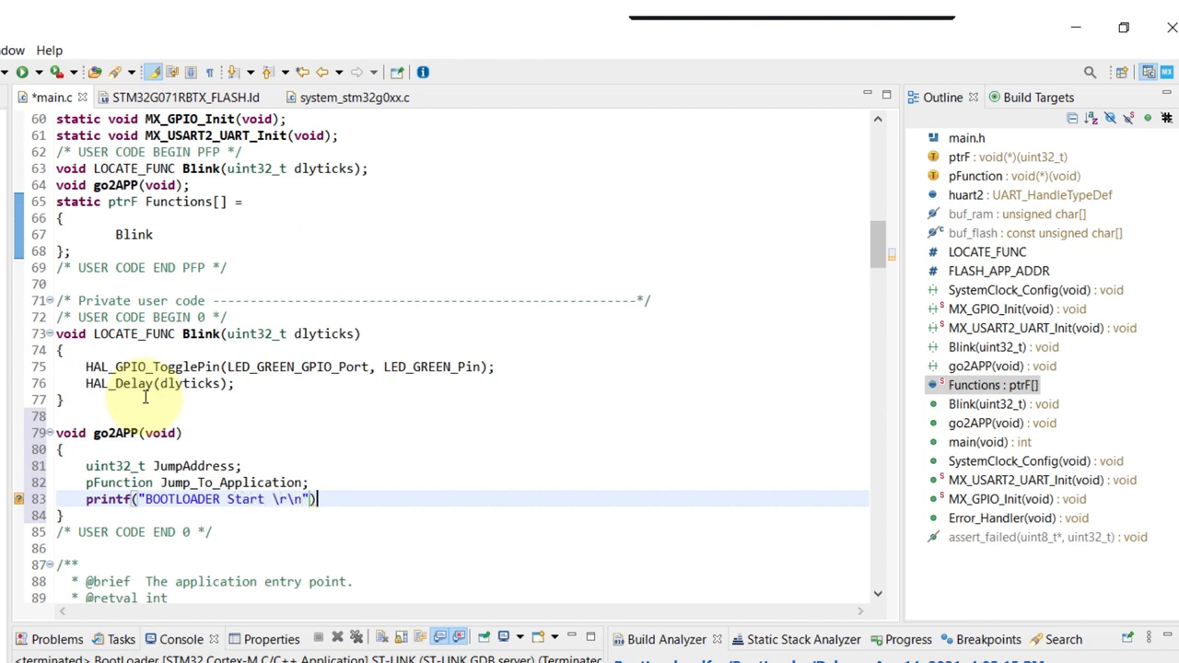
Add an app-installed comment and start the if check on FLASH_APP_ADDR's stack pointer
key(Return)
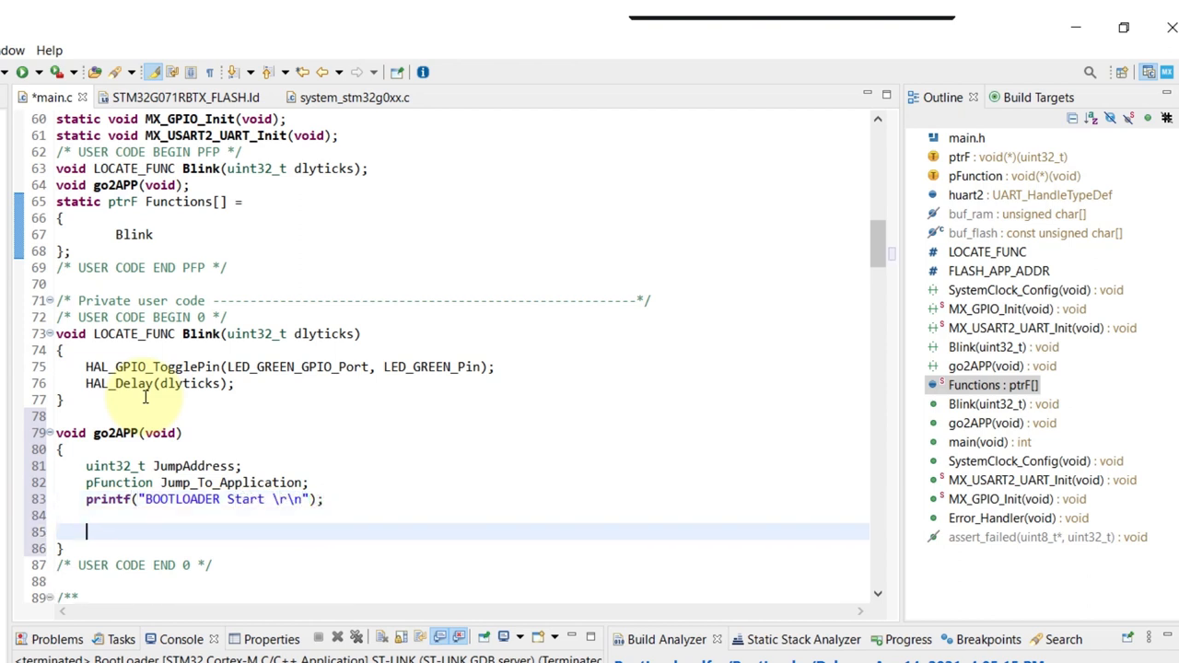
text(//check if there is something)
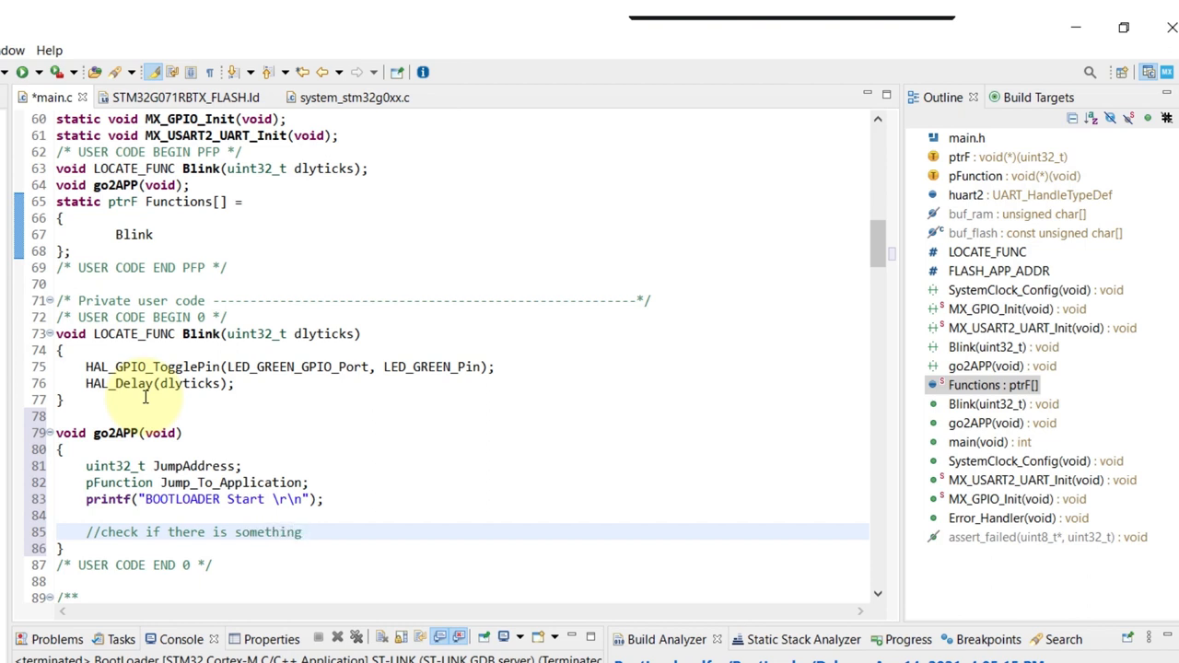
text("installed" in the app FLASH region)
text(if)
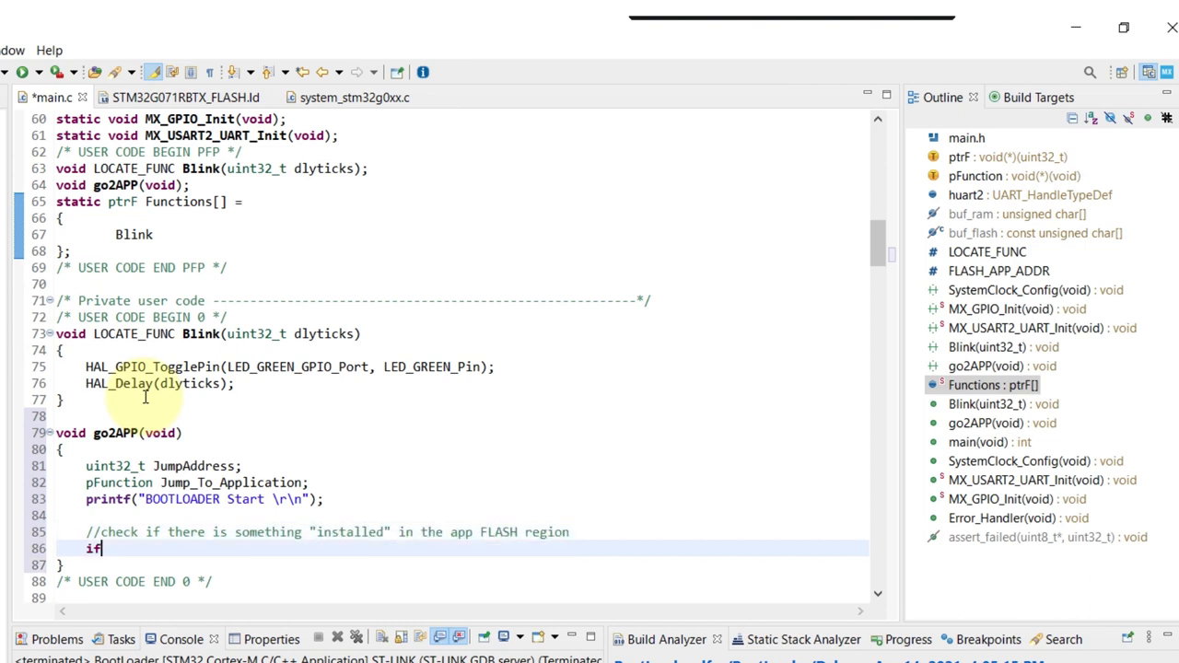
text(((()
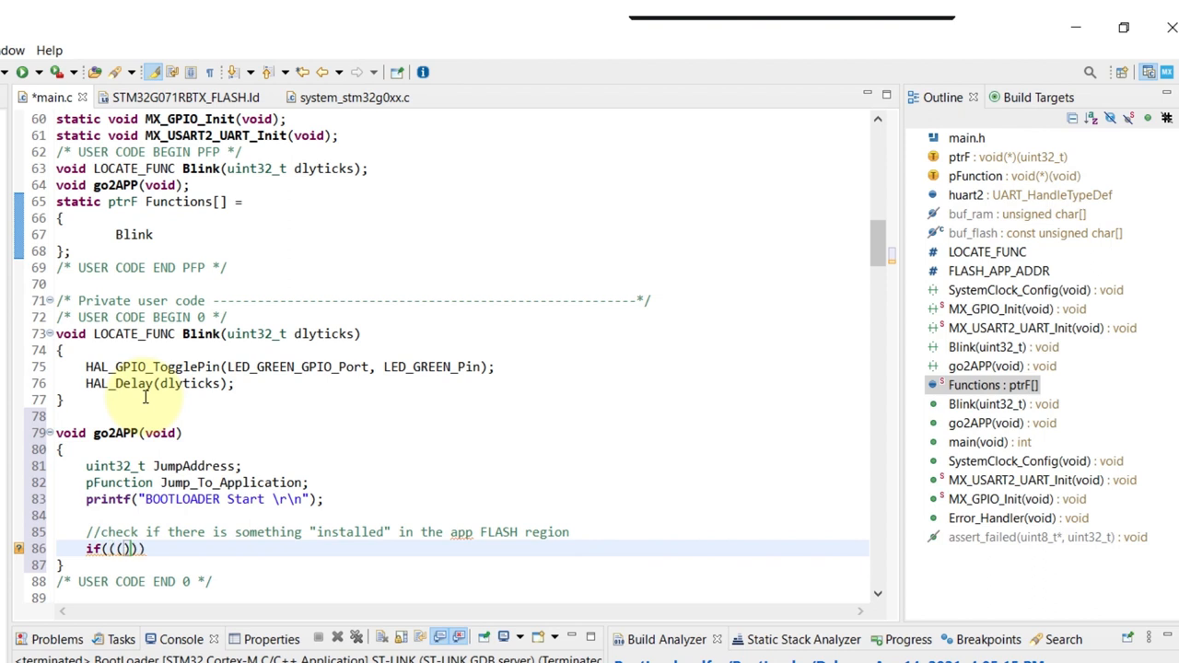
text(*(uint32_t)
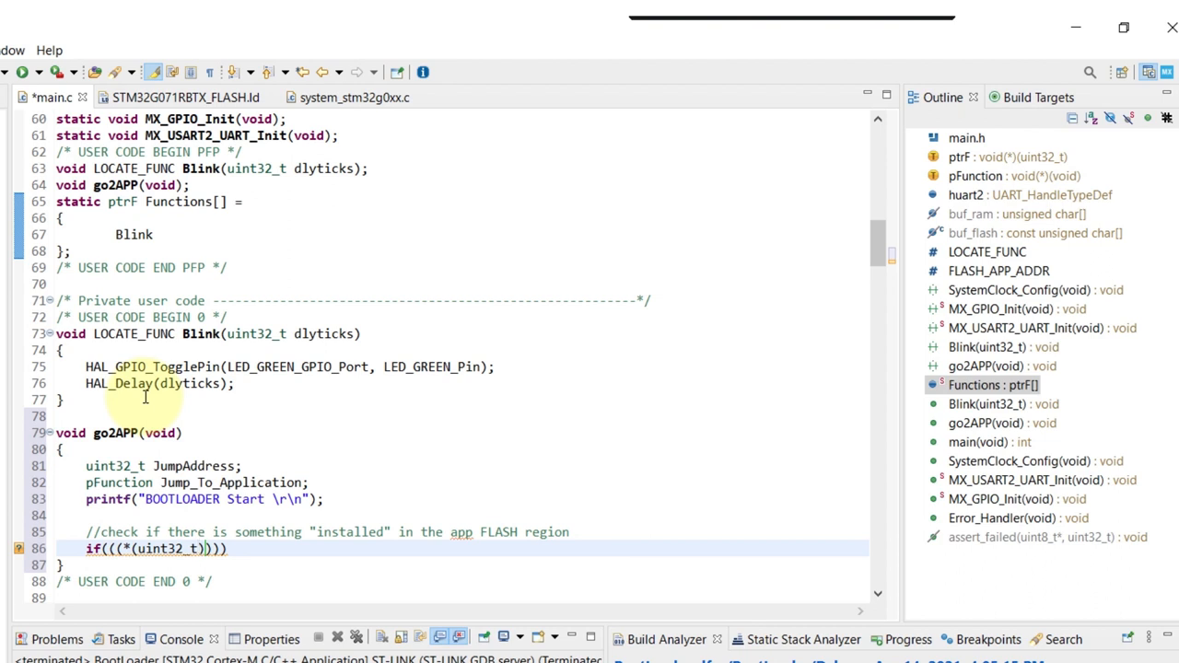
text(FLASH_APP_ADDR)
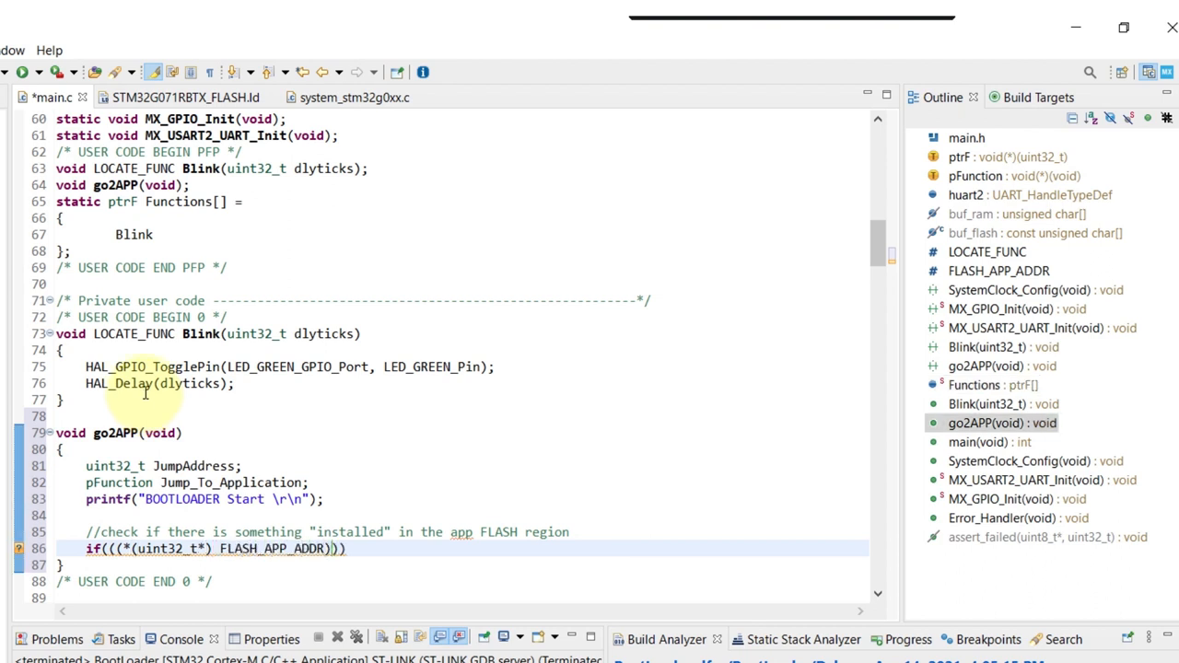
text(& 0x2))
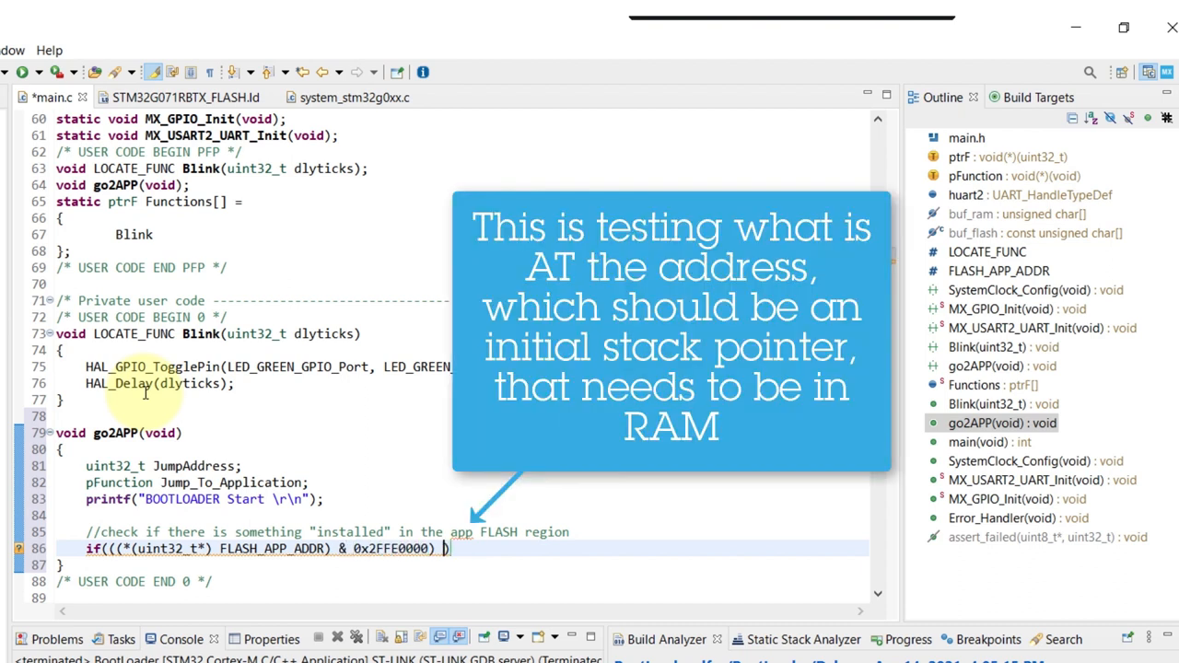
Complete the == 0x20000000 check, print 'APP Start', and load JumpAddress from FLASH_APP_ADDR + 4
text(== 0x20000000)
text({)
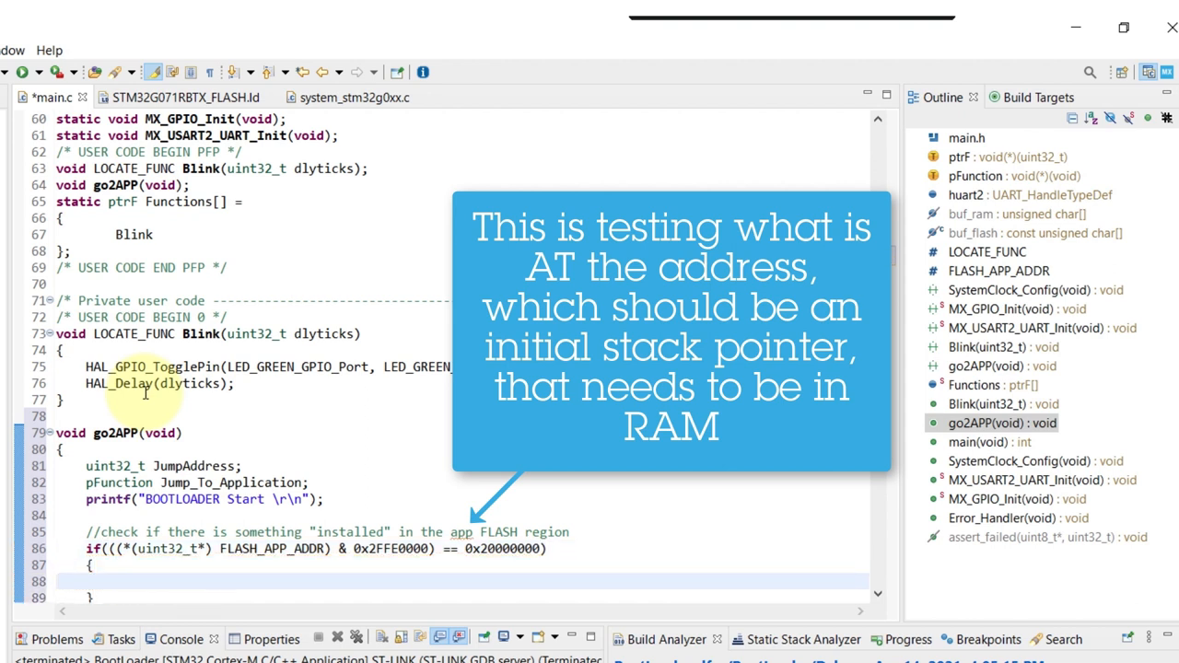
text(printf(""))
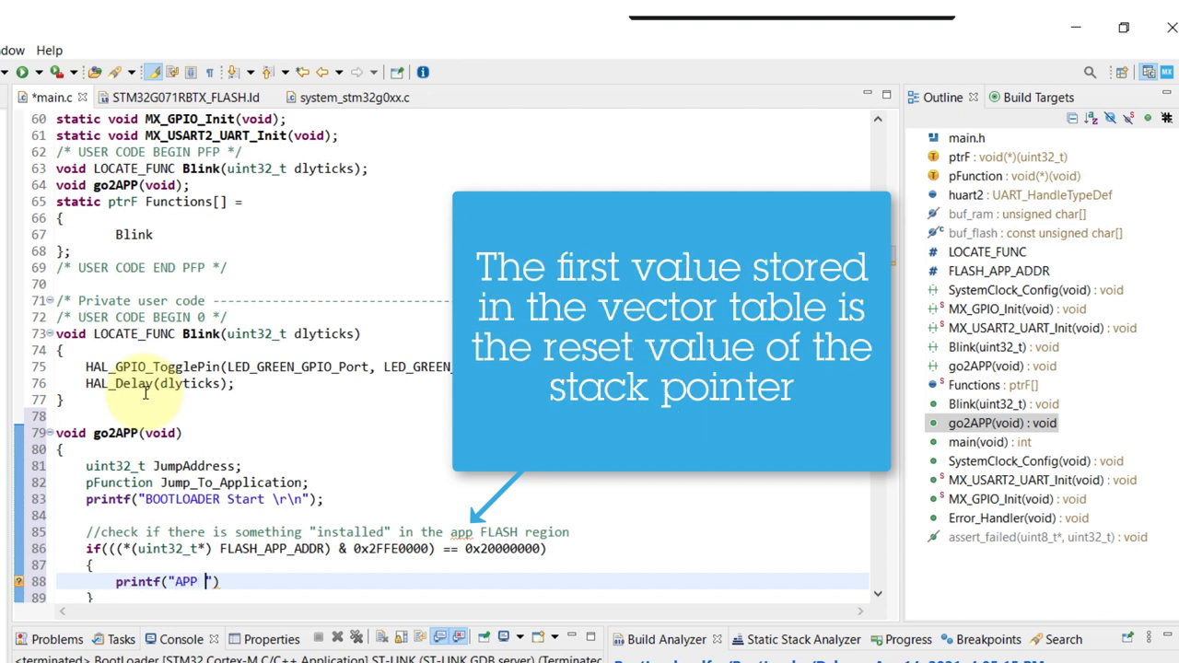
text(Start ...\r\n)
text(HAL_Delay(100);)
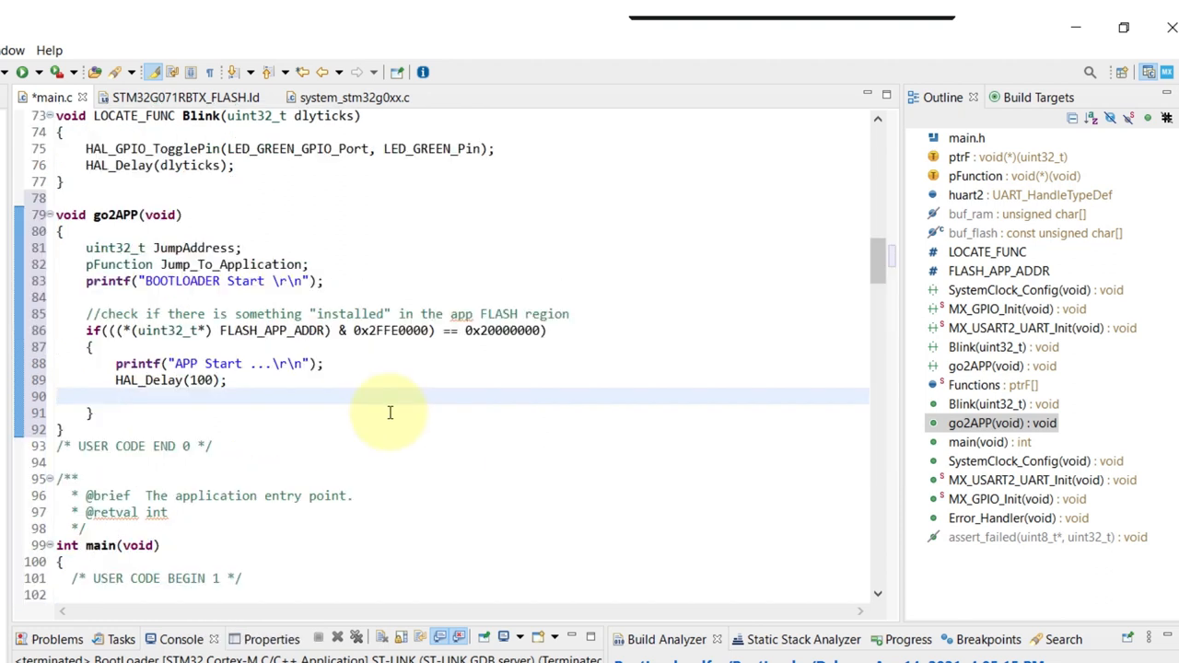
text(//jump to the application)
text(JumpAddress)
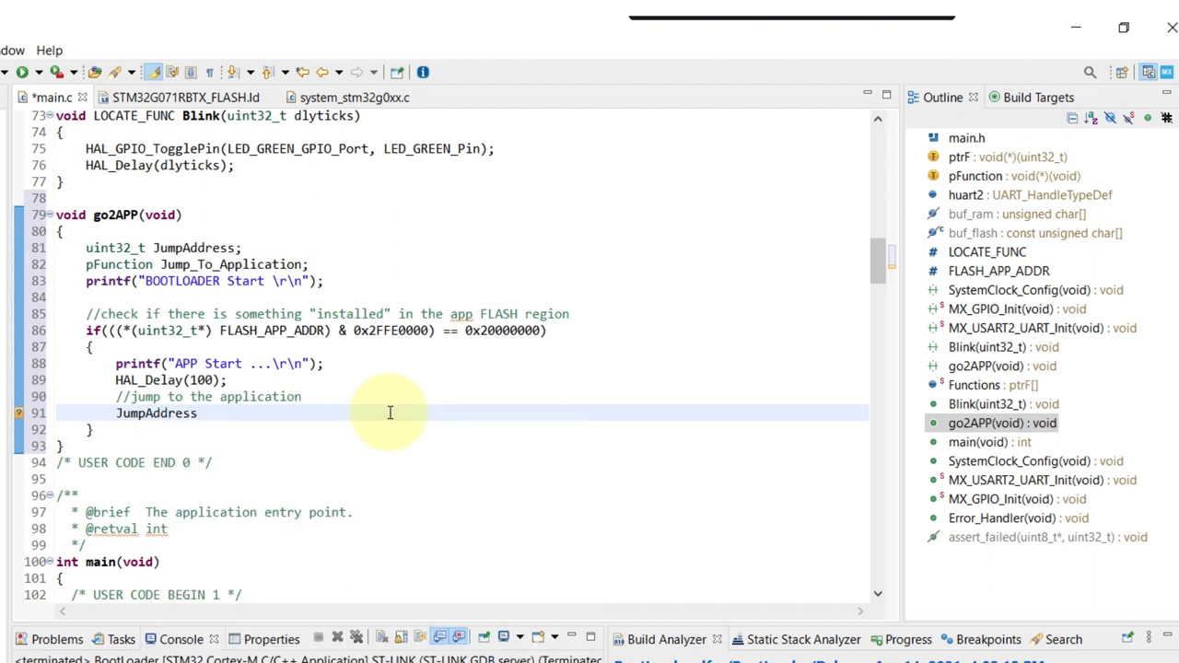
text(= *(uint32_t))
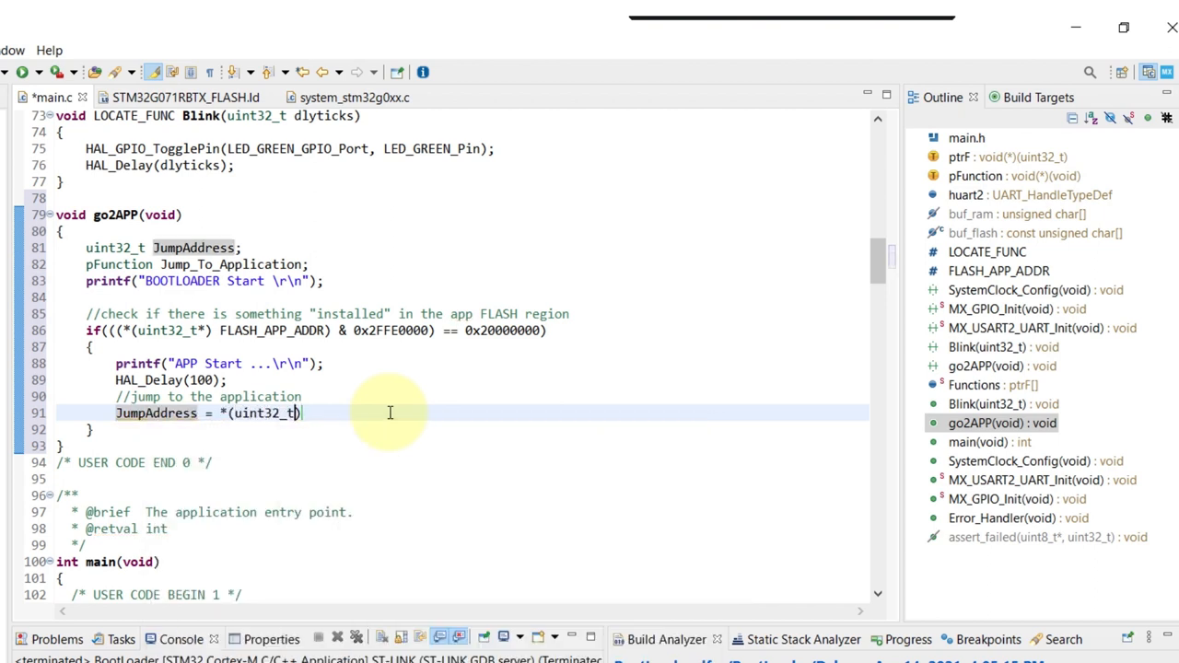
text(*) (Flas)
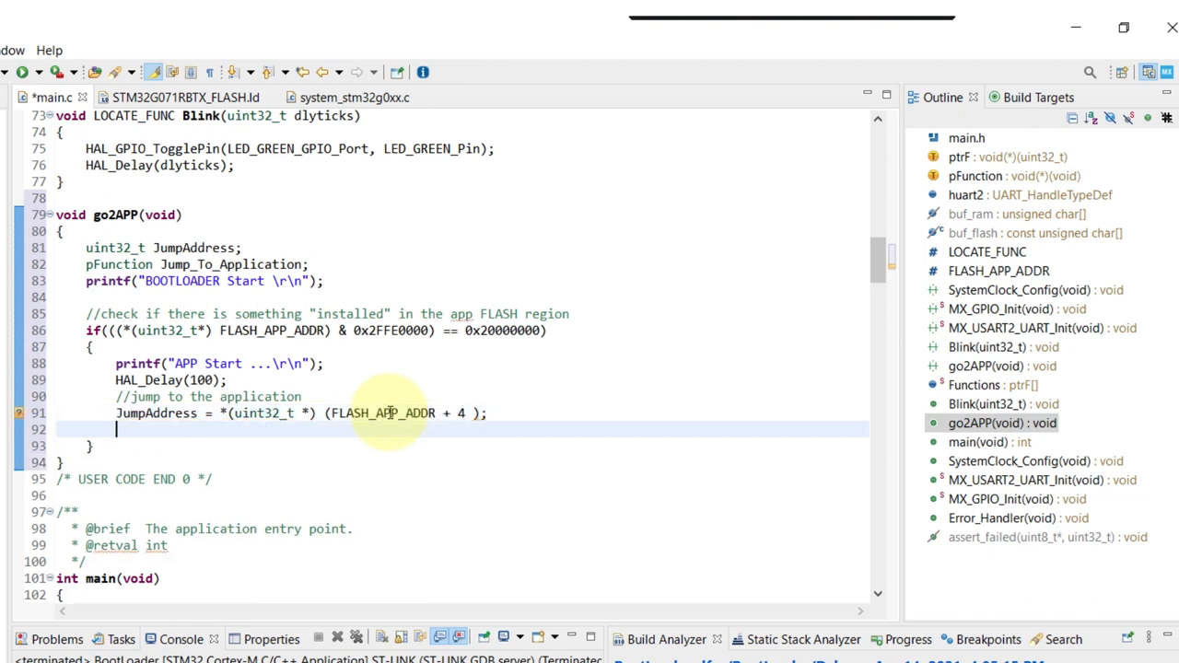
Cast JumpAddress to Jump_To_Application and begin __set_MSP with a stack-pointer comment
text(Jump_To_Application =)
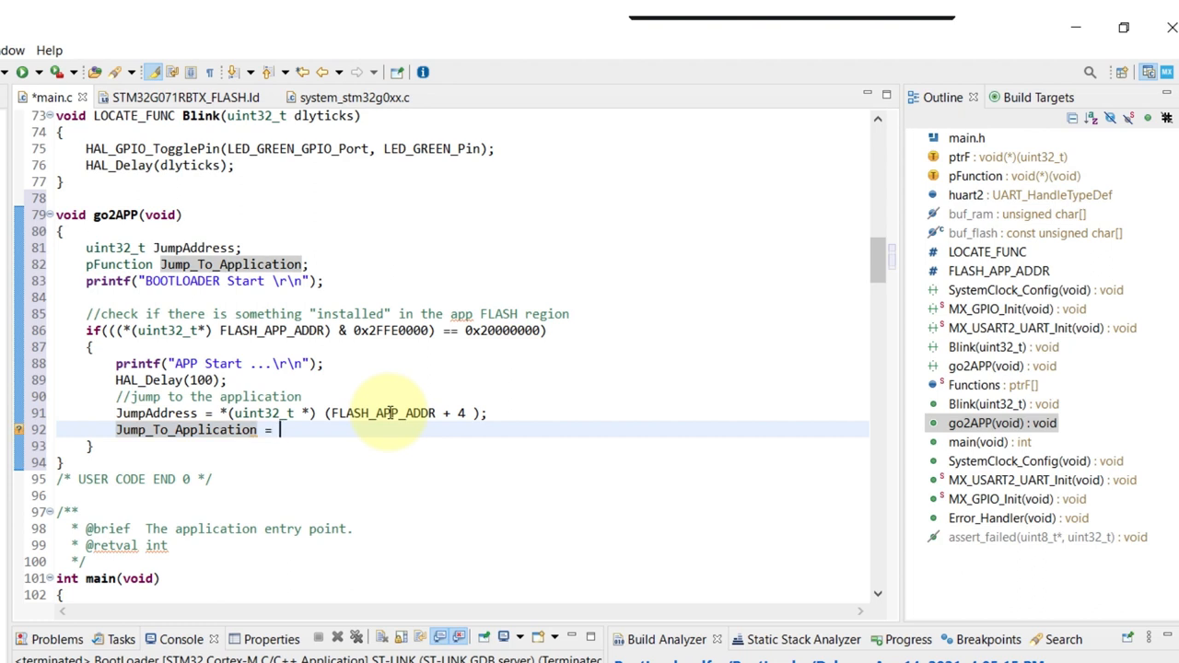
text((pFunction) JumpAddress;)
text(//initializ)
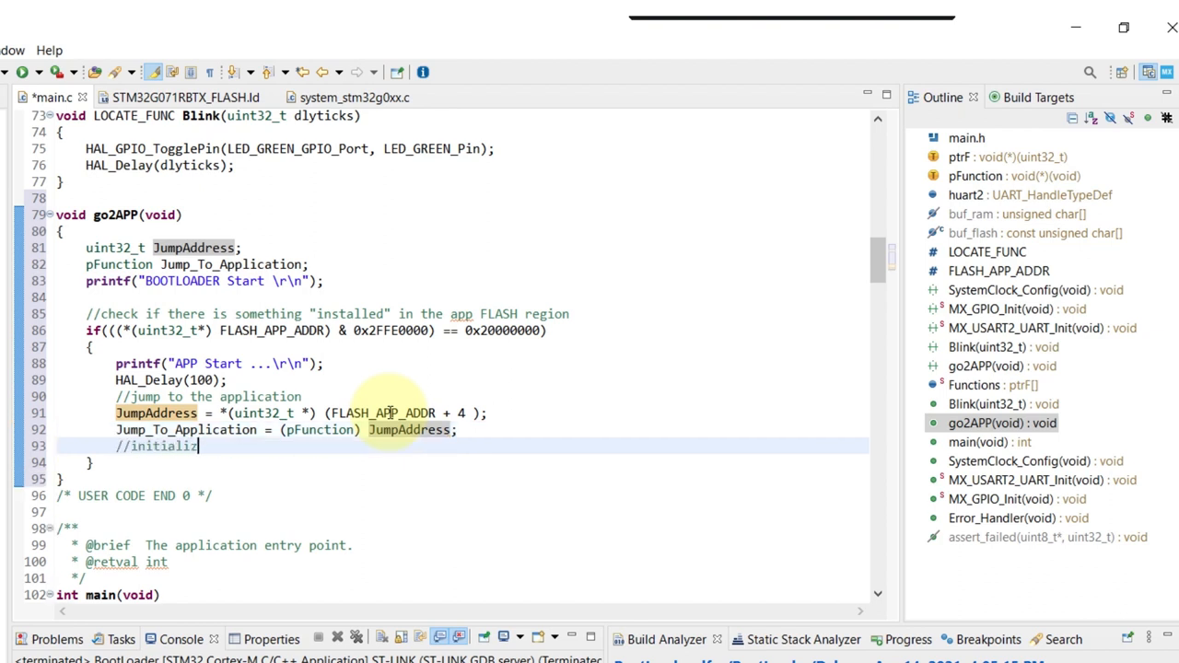
text(e application's stack point)
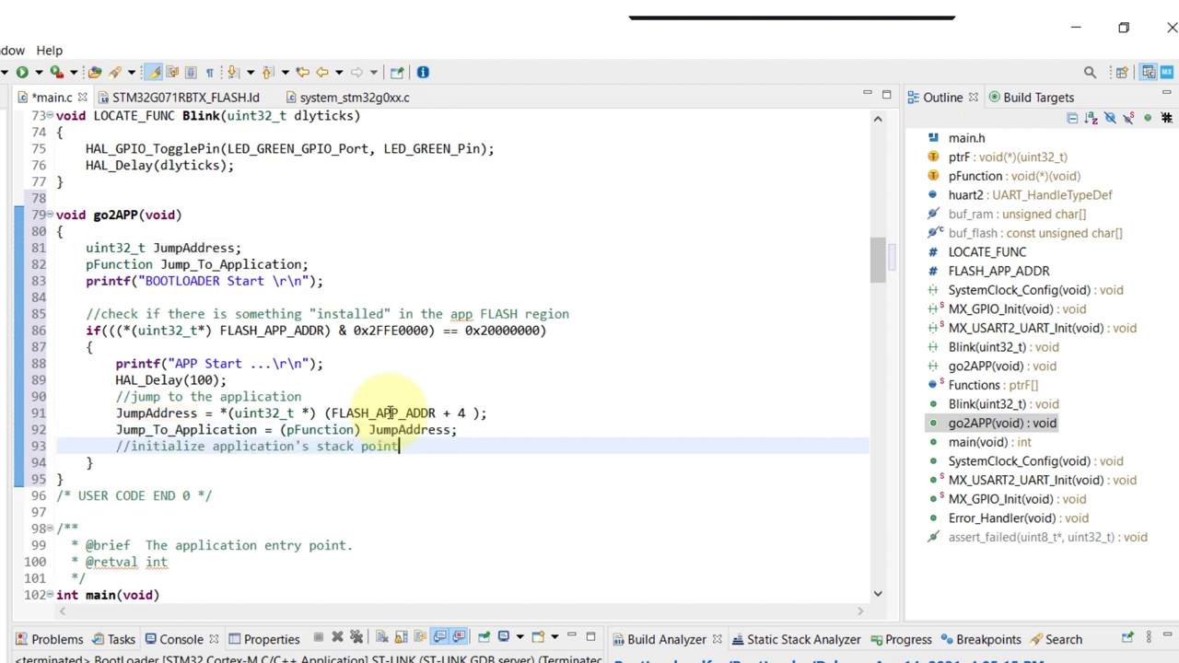
text(__set_MSP(*(uint32_t *)FLASH_APP_ADDR)
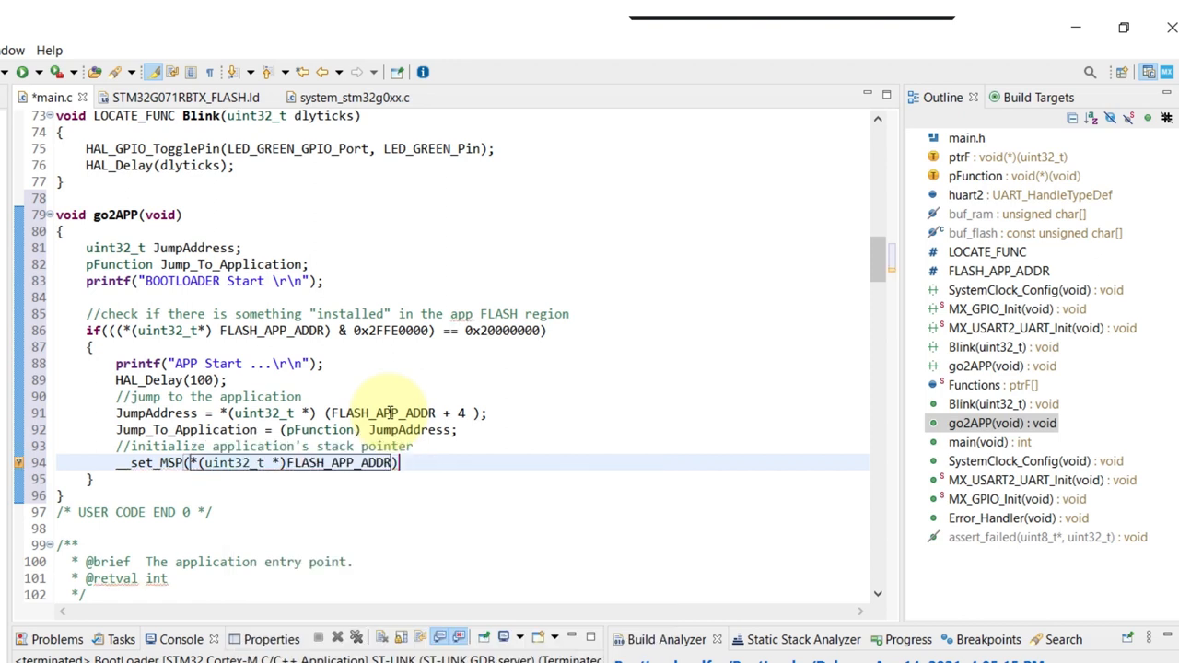
Call Jump_To_Application() and add an else branch printing 'No APP found'
text(Jump_To_Application();)
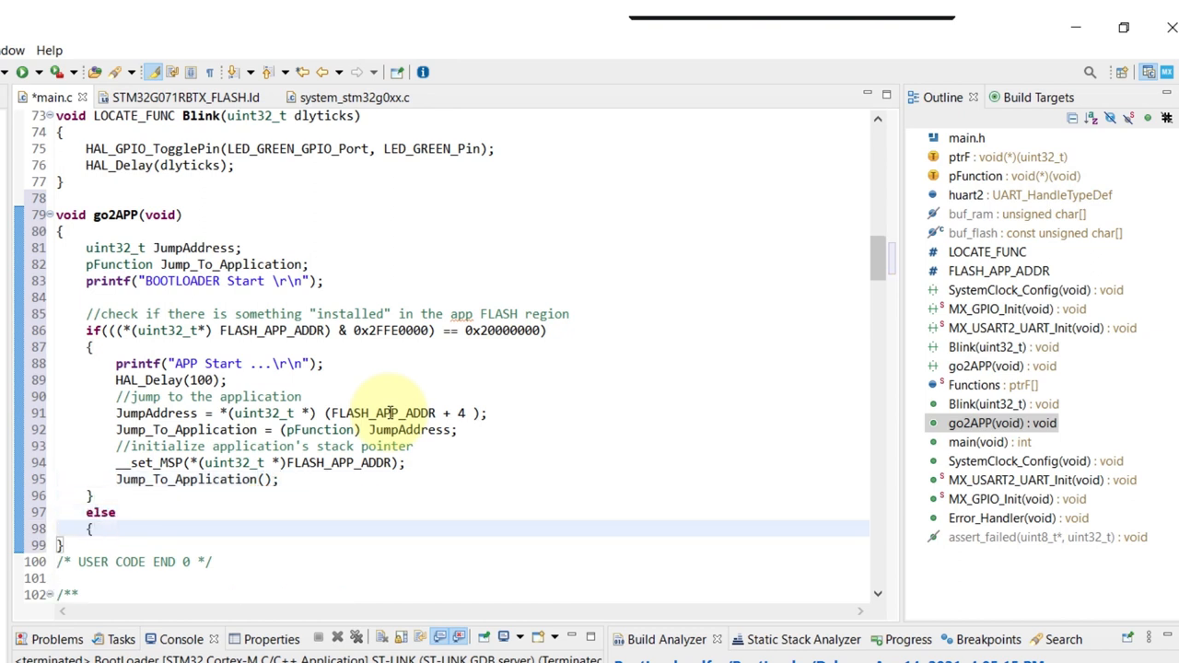
text(//there is no application isntalled)
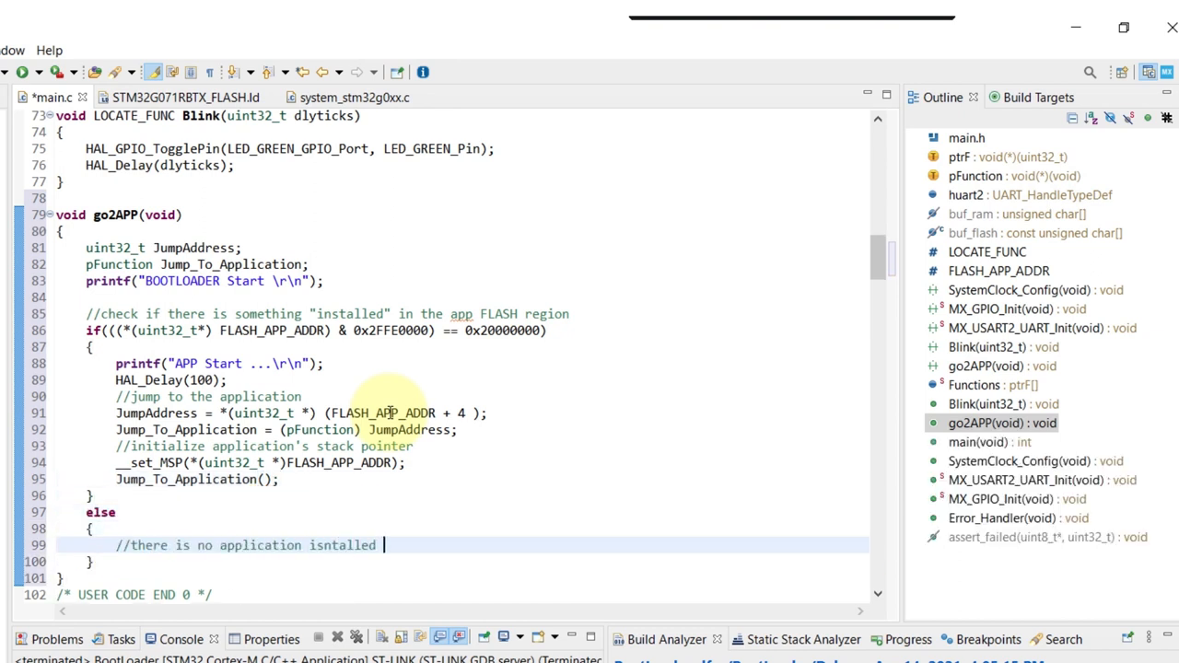
text(print)
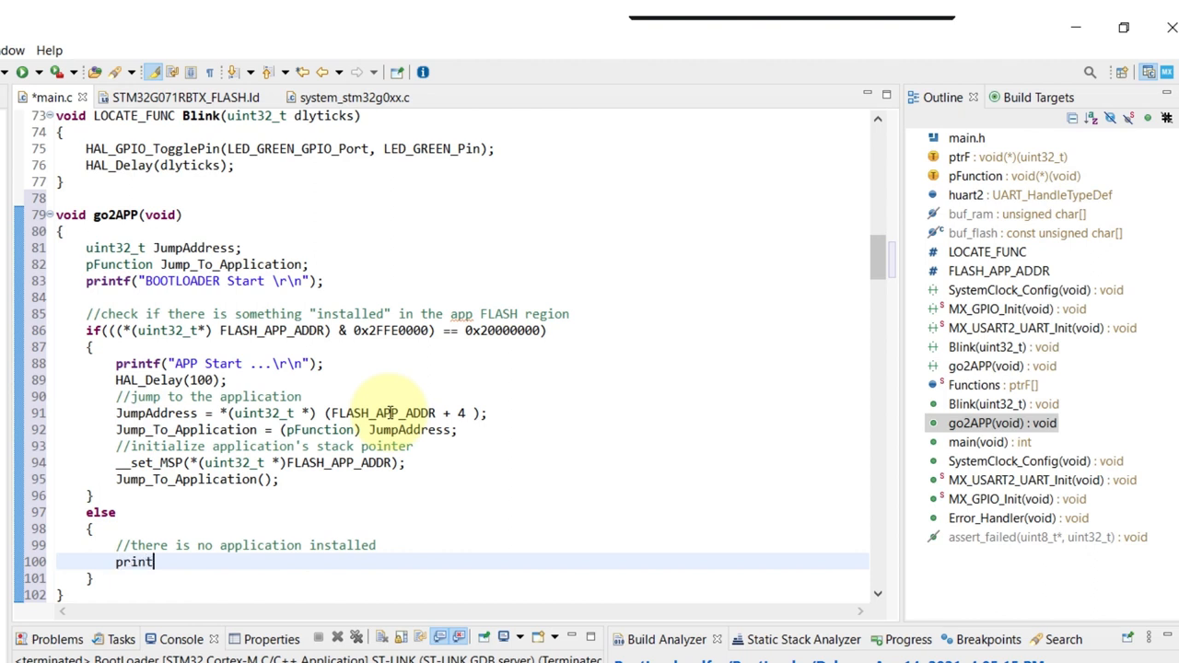
text(f("No APP found"))
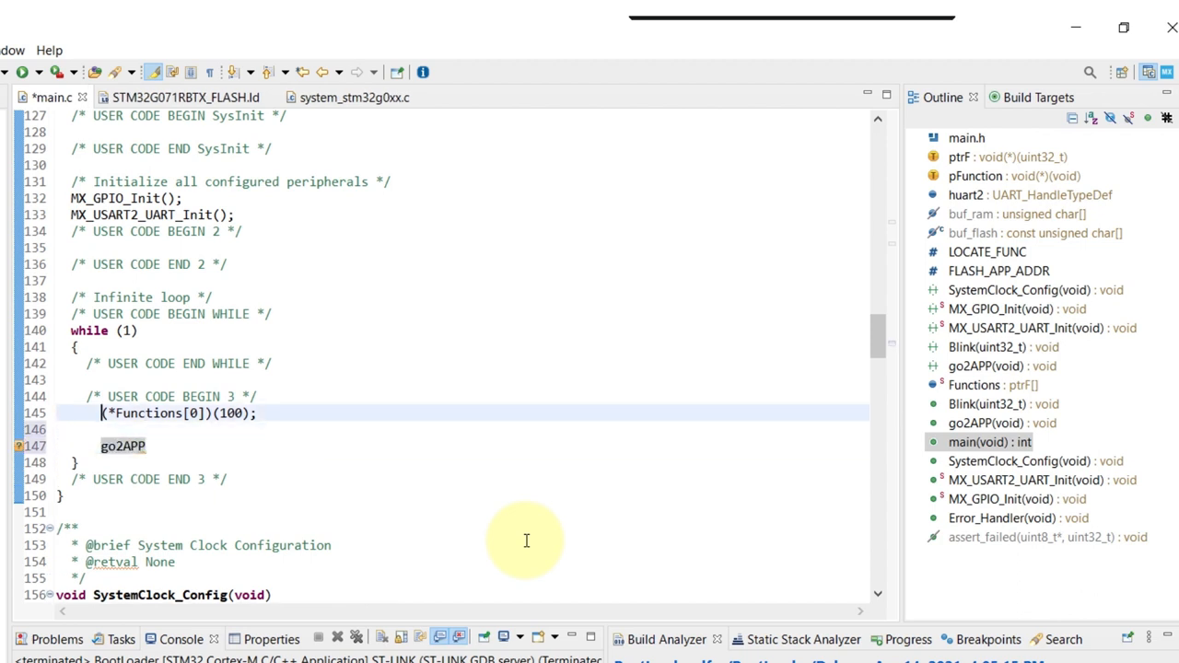
Edit main's while loop to call go2APP, then start debugging
text(#ifdef FIS)
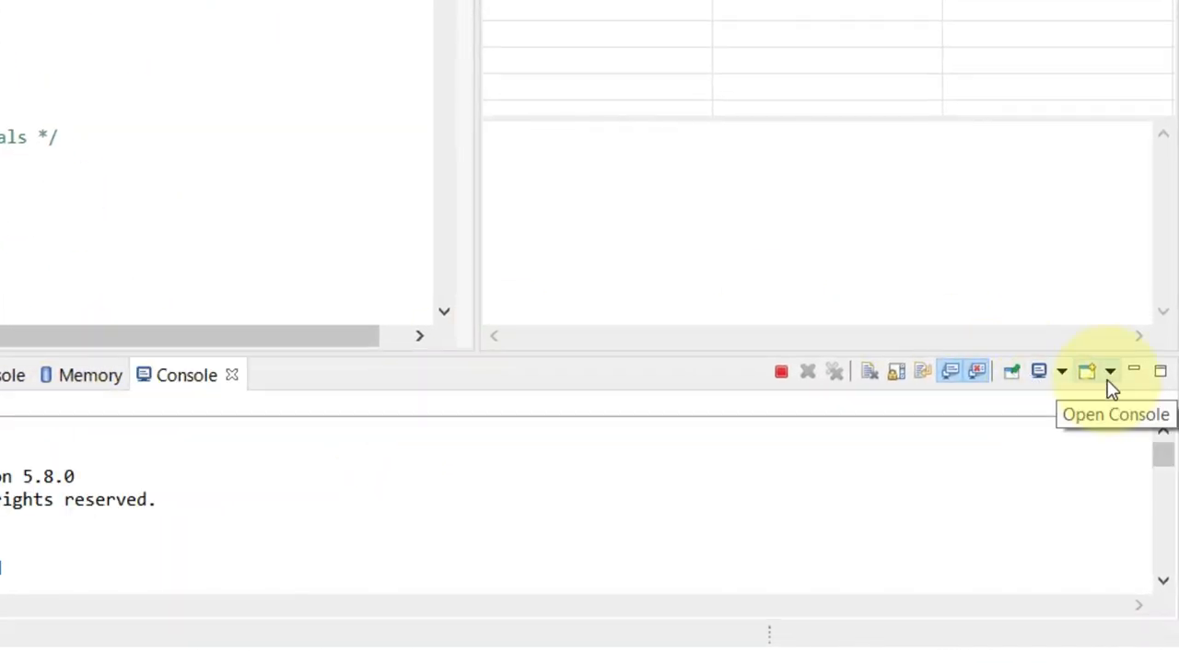
Create a Serial Port command shell console named STLINK_VCOM on COM92
click(1109, 371)
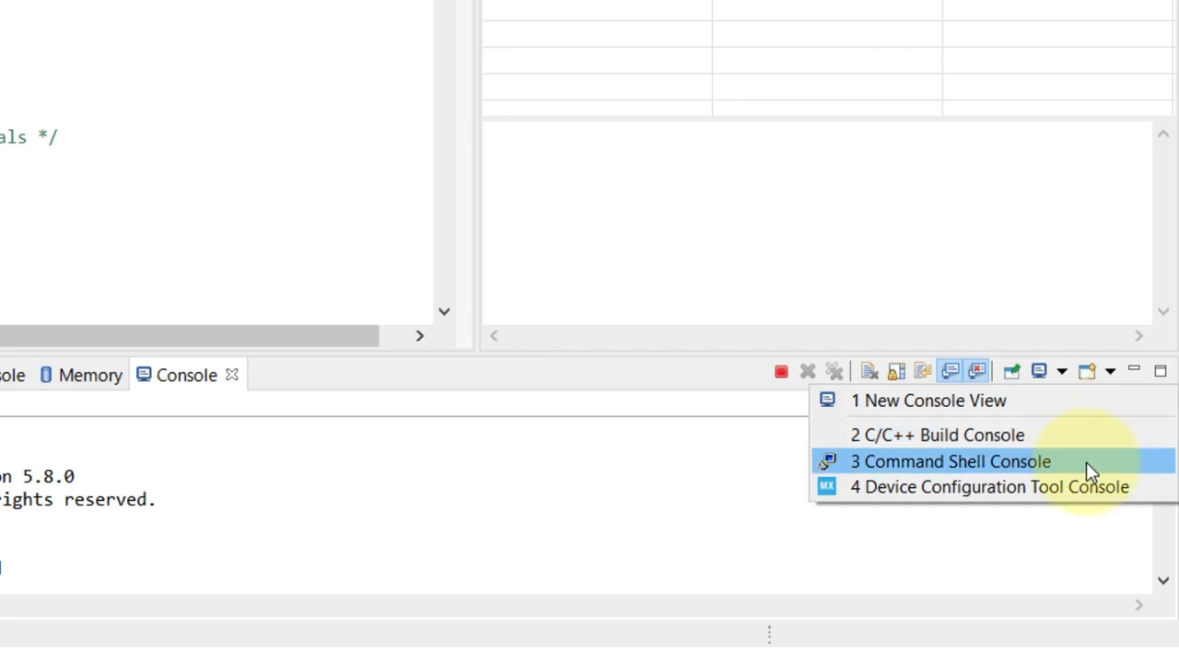
click(950, 462)
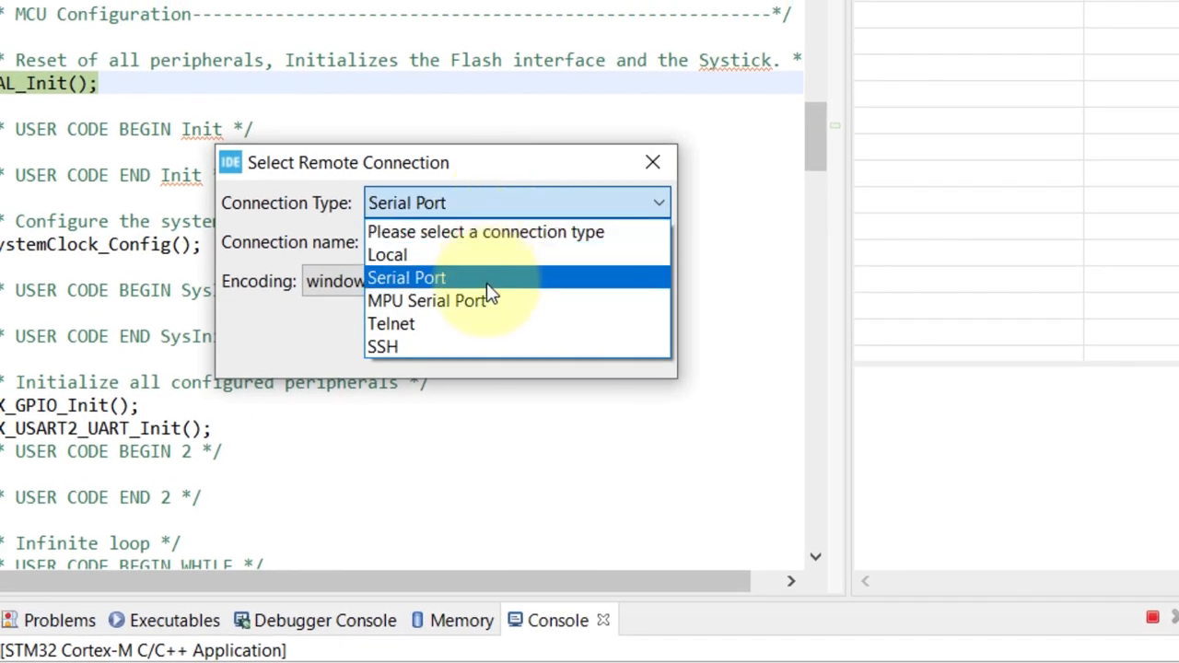
click(406, 278)
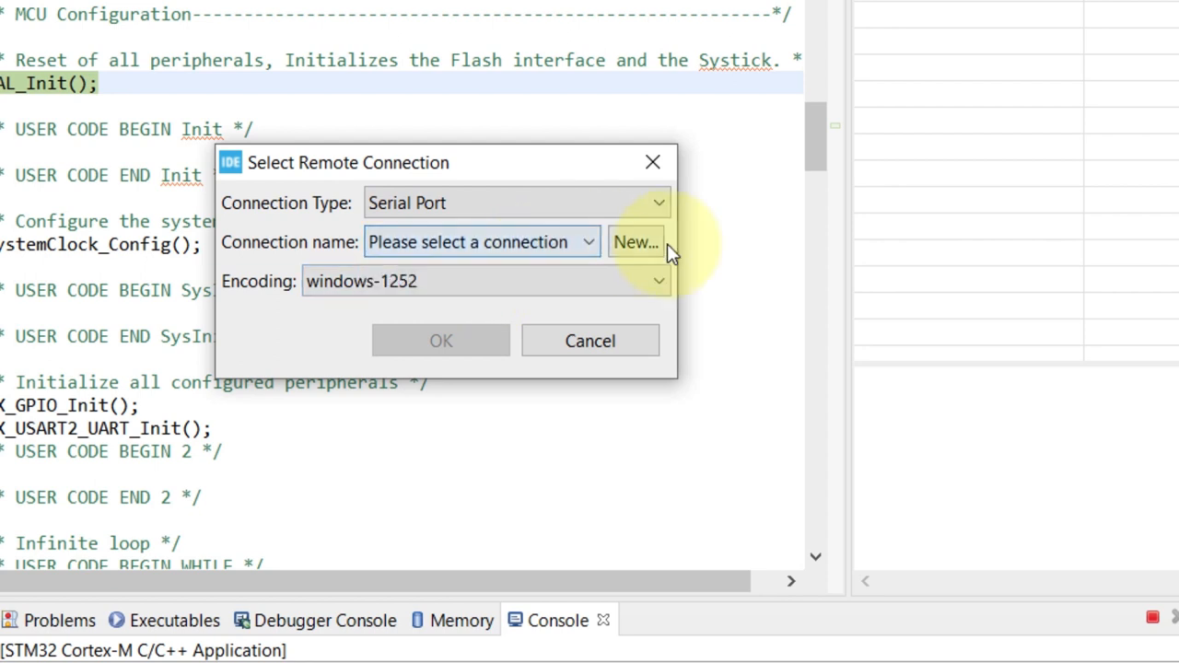
click(635, 243)
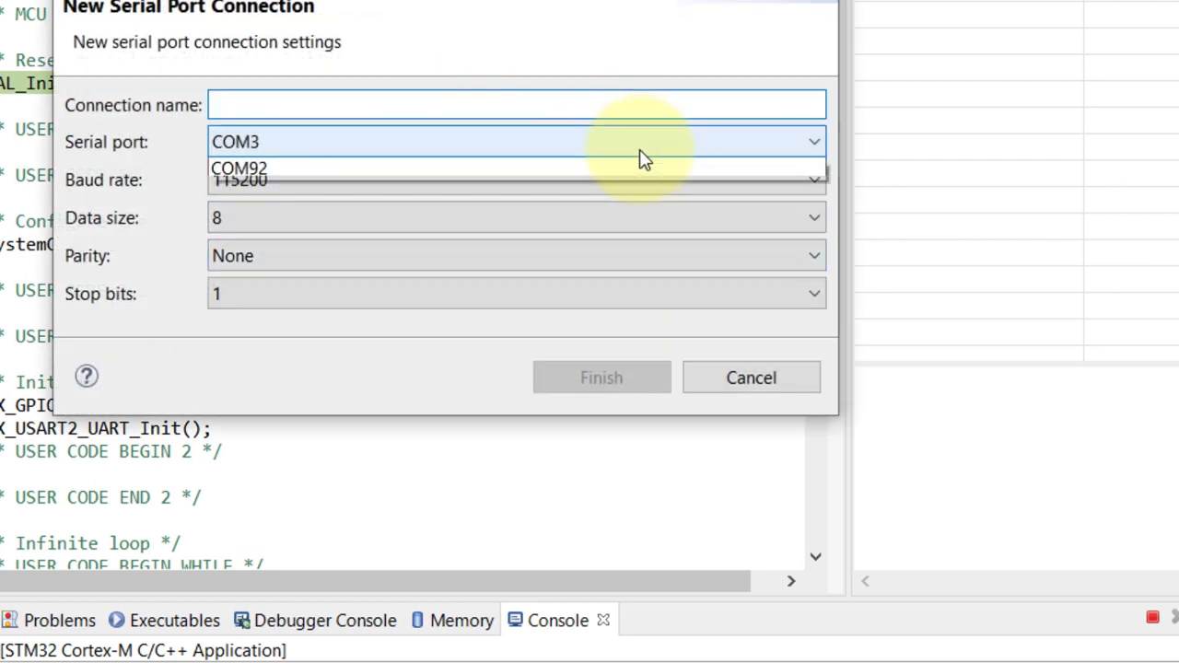
click(240, 167)
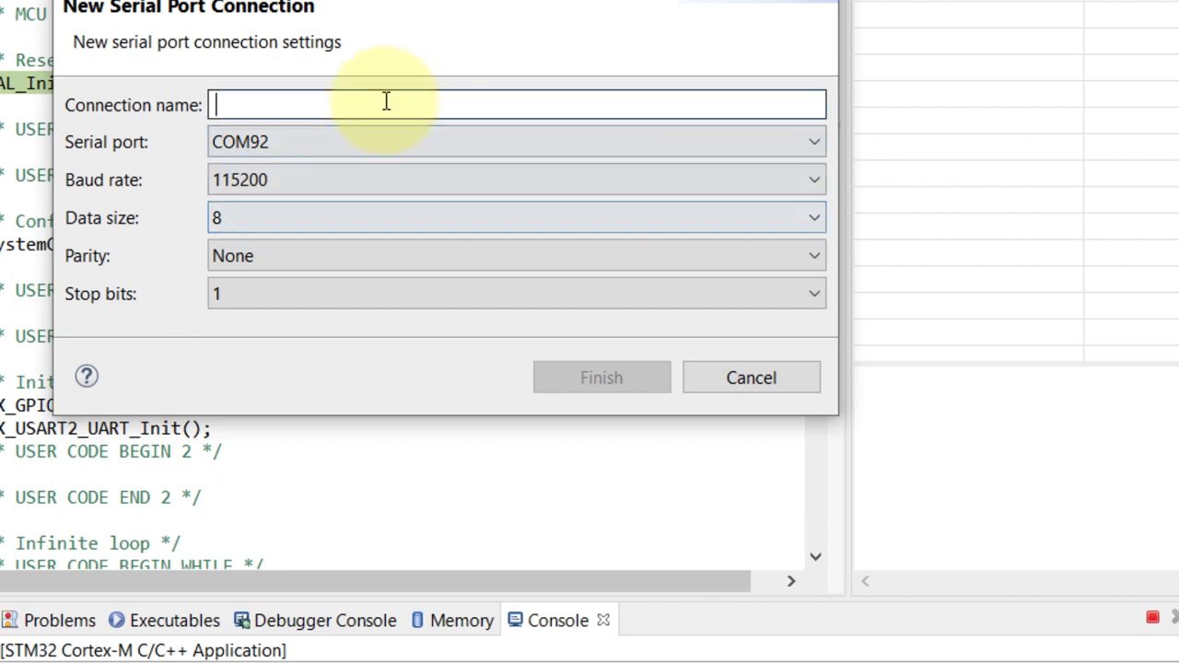
text(STLINK_VCOM)
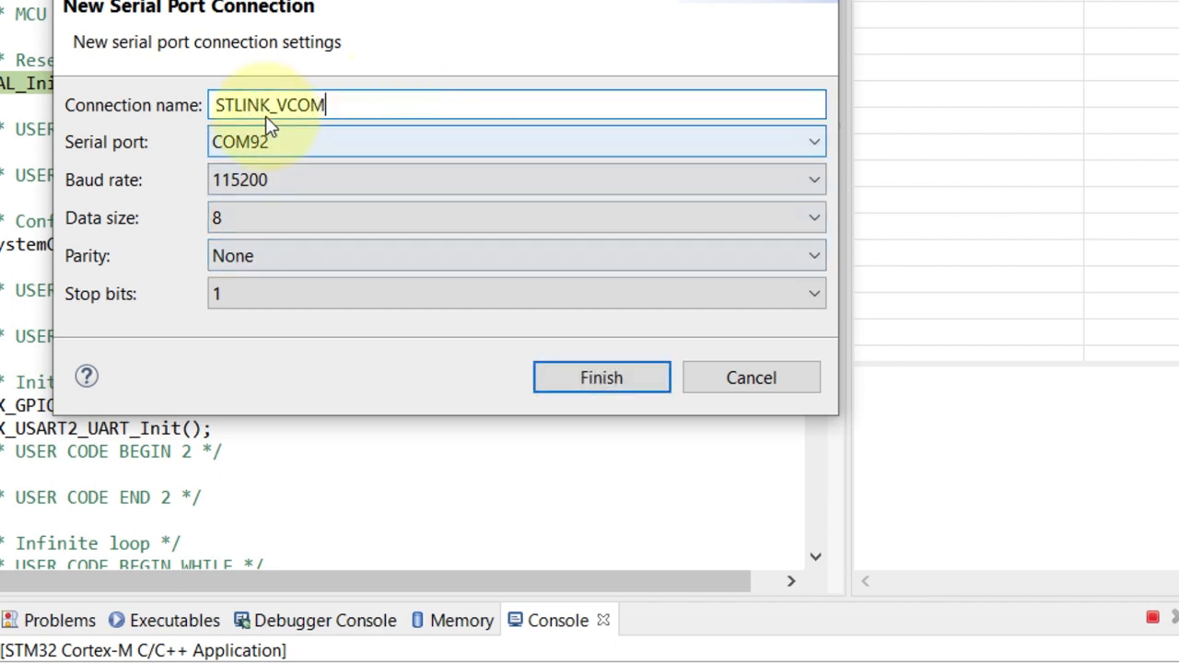
click(601, 377)
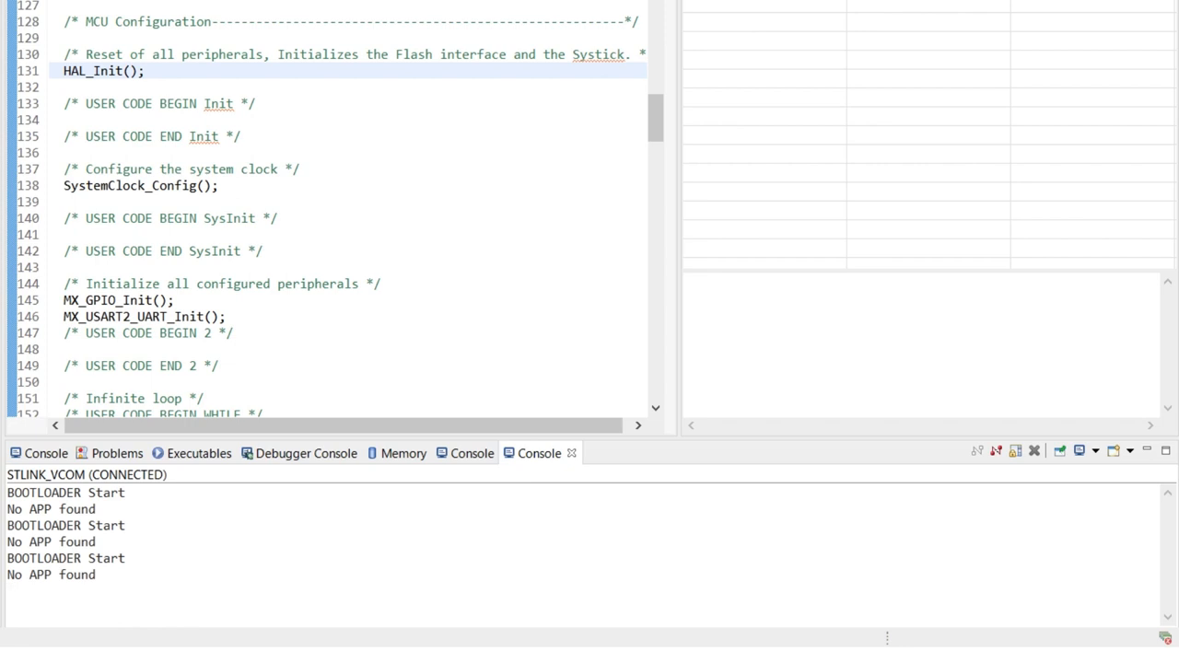
scroll(down, 3)
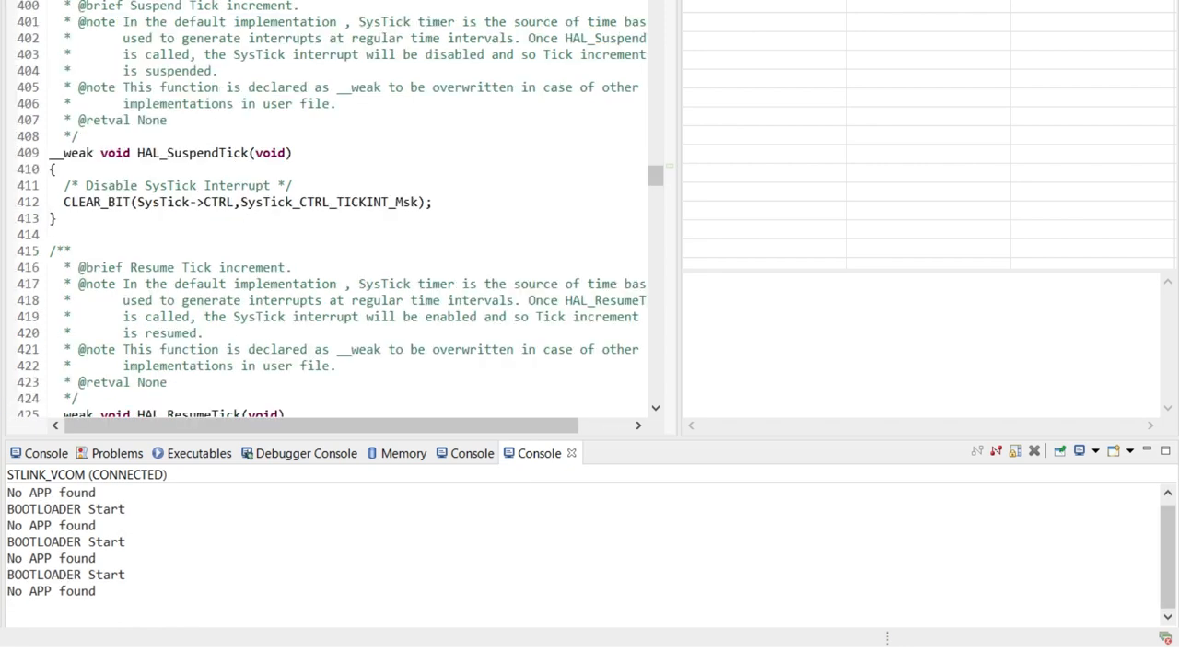